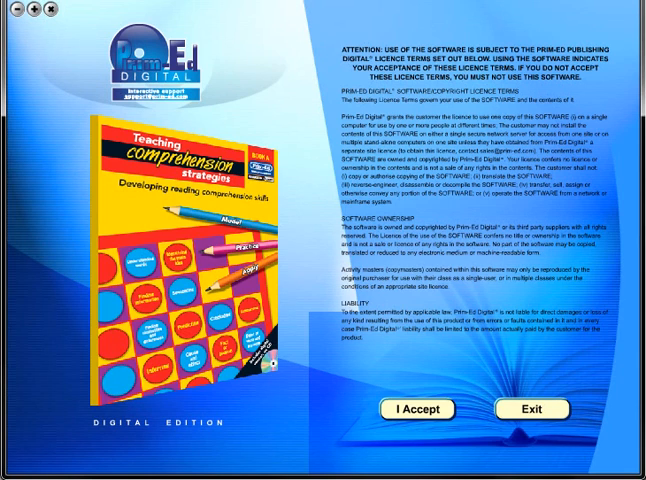
Accept the licence terms so the book opens at page 40, 'The man and the singing bird'.
left_click(415, 409)
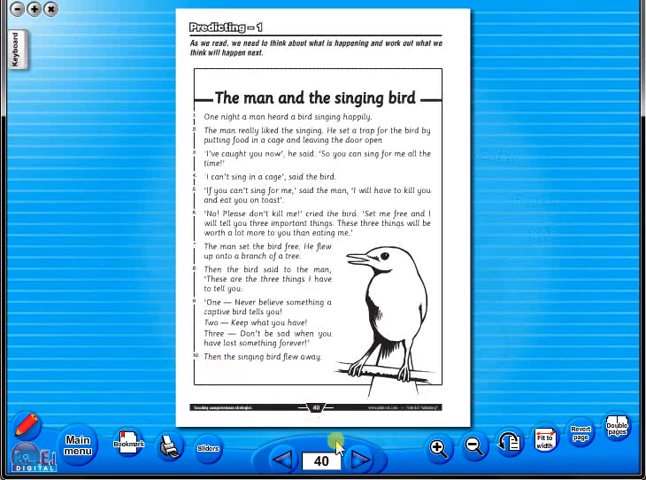
Advance past the page 42 predicting practice page to page 64, 'My street'.
left_click(358, 452)
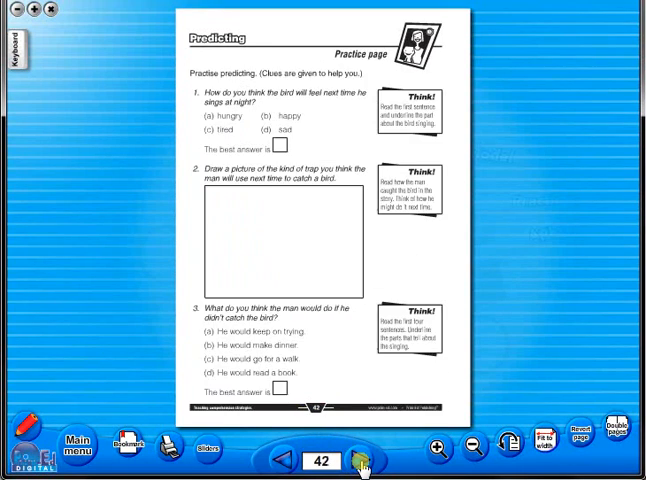
left_click(360, 457)
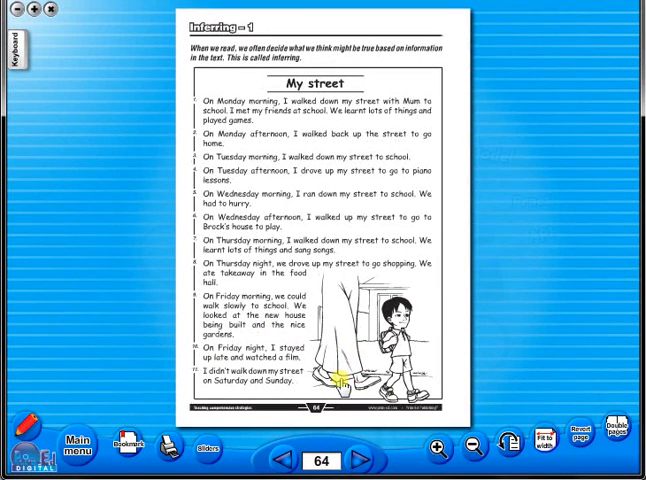
mouse_move(543, 330)
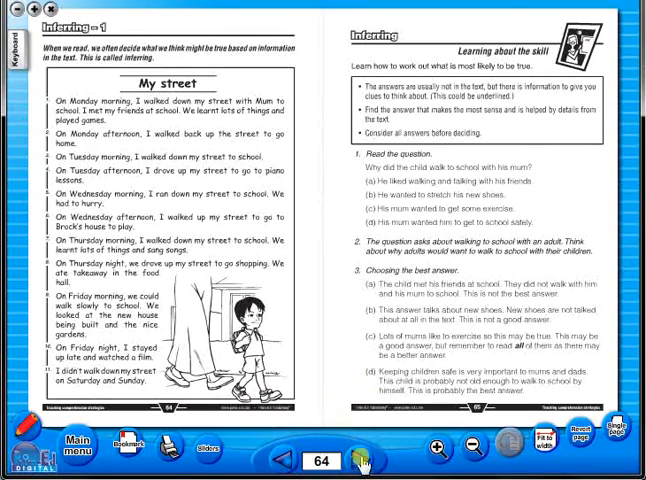
Step back a spread, return to 'My street', then advance to the following spread.
left_click(281, 458)
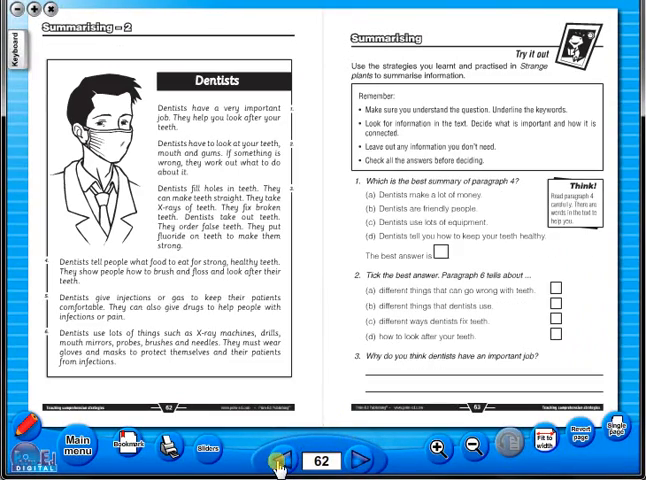
left_click(347, 468)
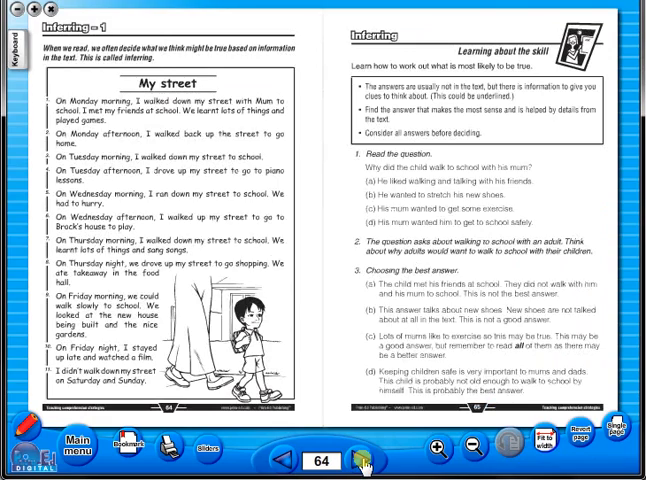
left_click(348, 449)
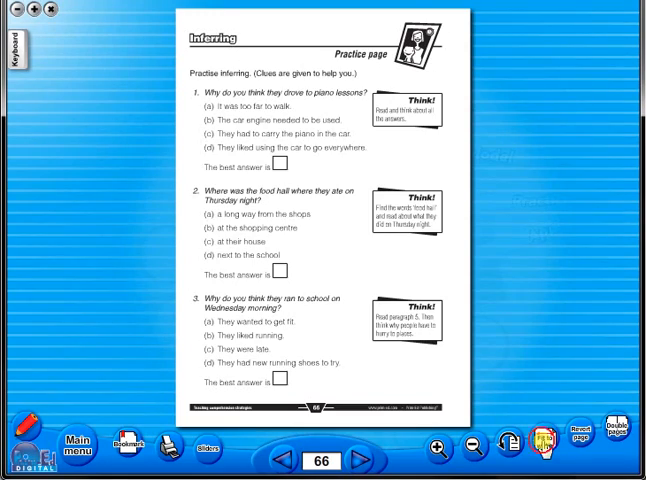
Fit page 66, the Inferring practice page, to the window width.
left_click(432, 452)
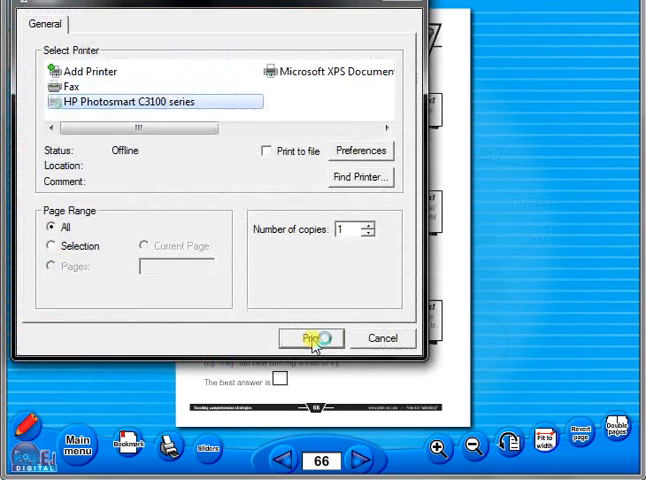
mouse_move(389, 322)
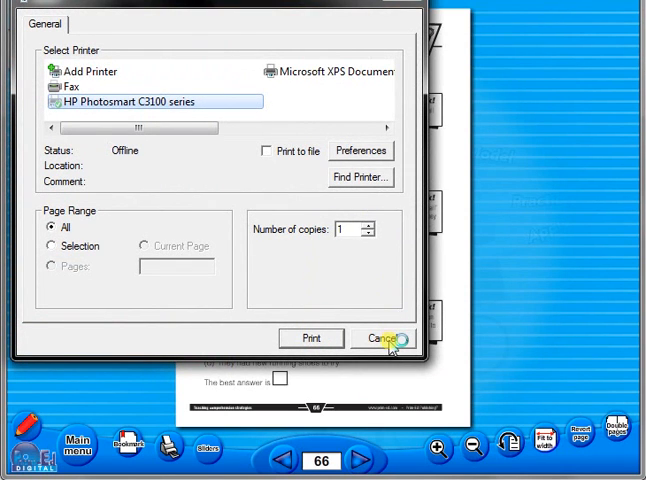
left_click(381, 338)
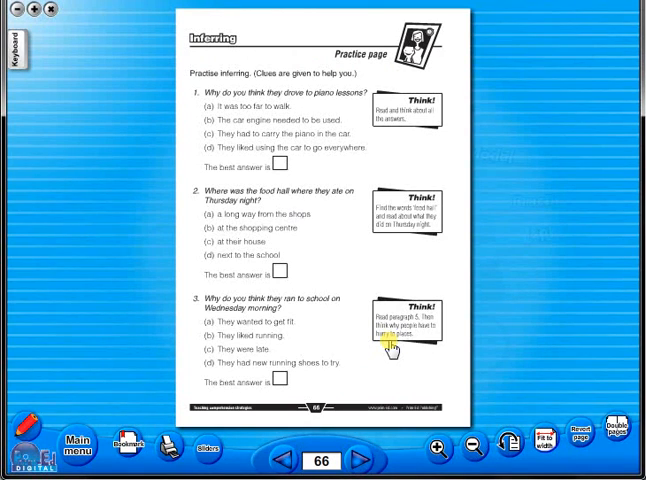
mouse_move(125, 445)
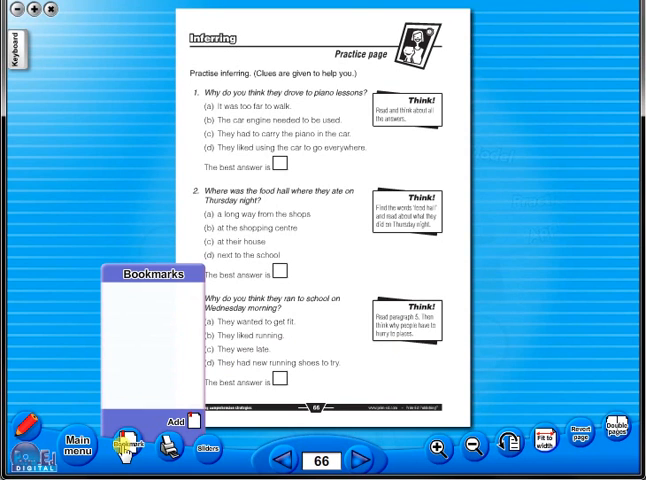
Open the Bookmarks panel, which shows no saved bookmarks.
left_click(127, 449)
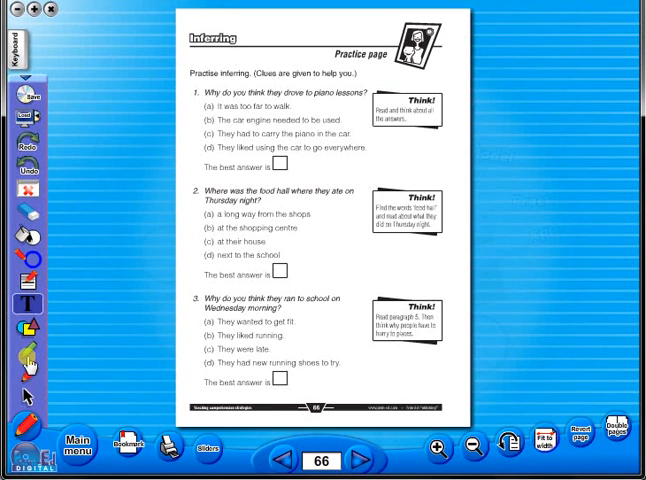
Select an annotation drawing tool for page 66.
left_click(29, 351)
type("vcbfb")
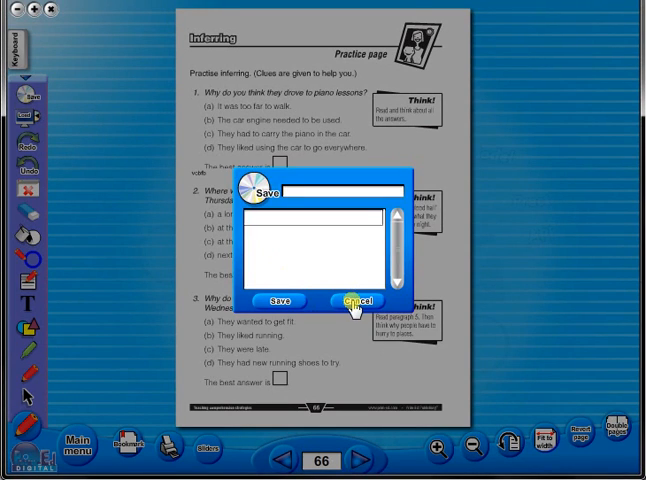
Cancel saving the annotations, close the tools and reach page 80, 'The sandman'.
left_click(360, 300)
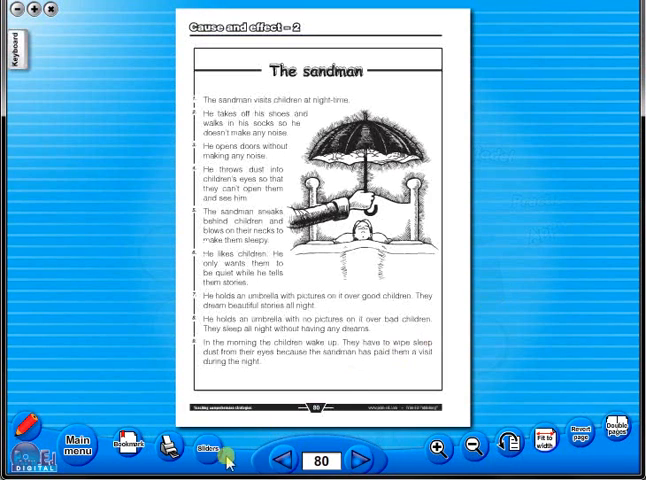
Open Teachers notes from the main menu and page forward to page vii.
left_click(359, 452)
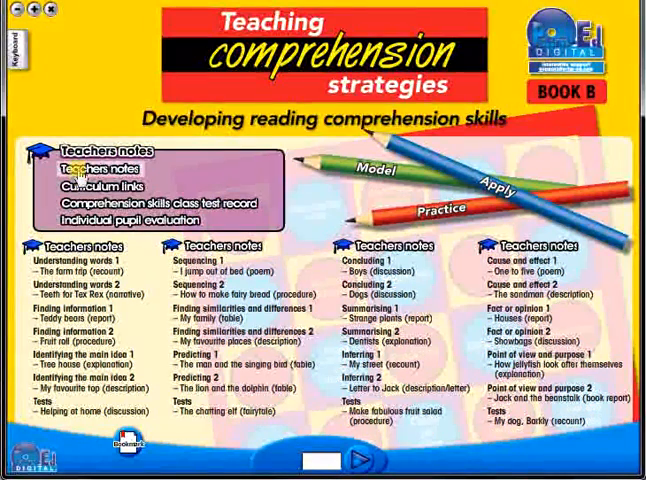
left_click(96, 167)
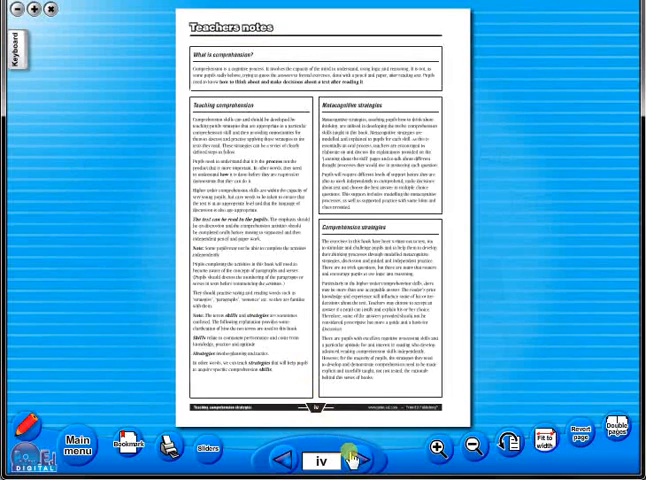
left_click(372, 459)
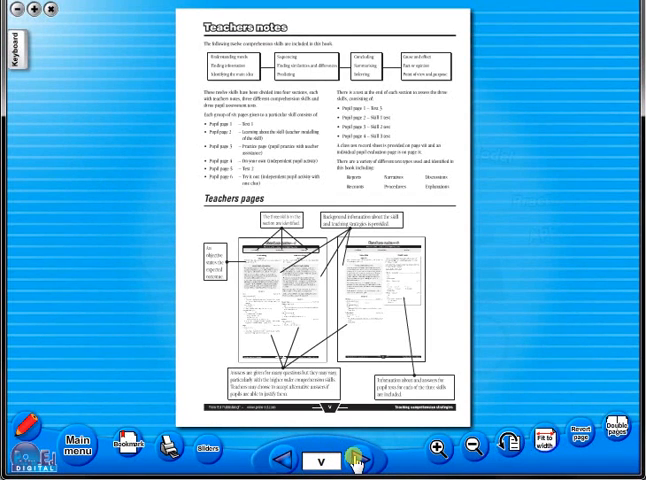
left_click(356, 456)
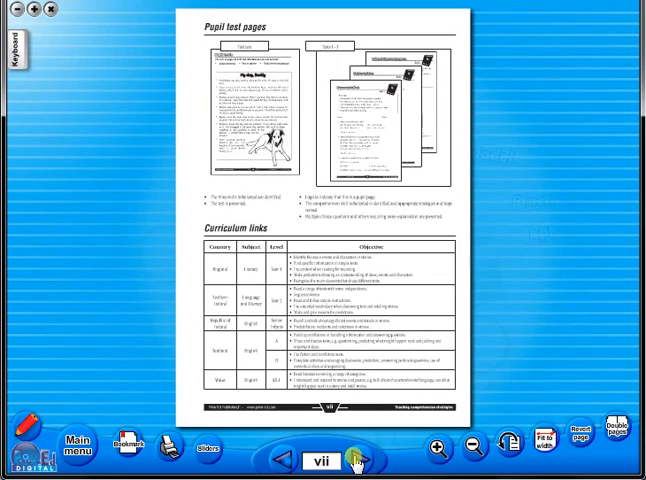